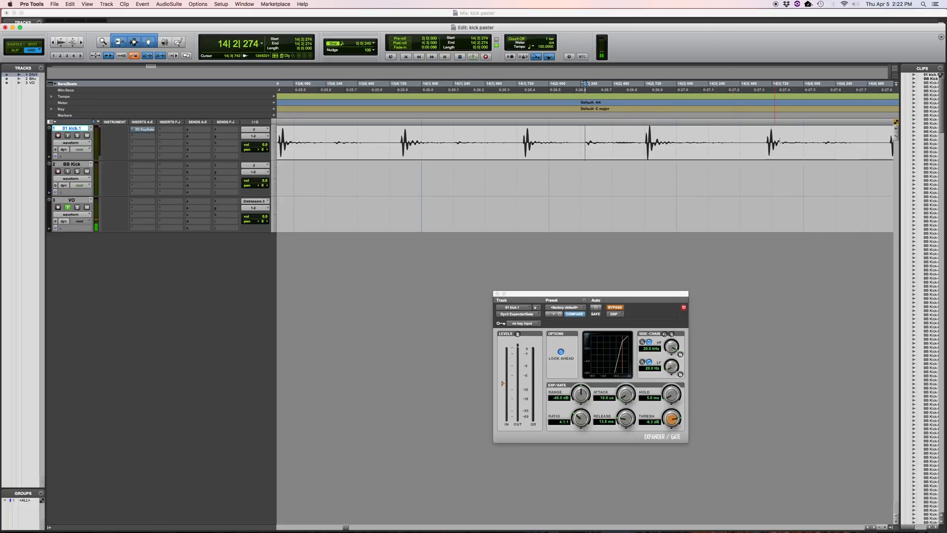
- Set the edit point near a kick transient and drag the BB Kick clip to the track start
left_click(520, 136)
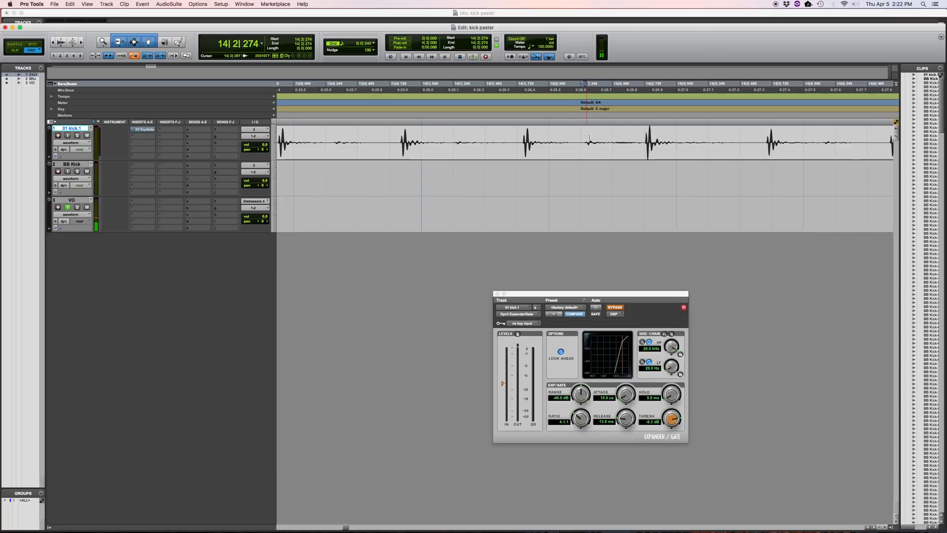
left_click(435, 136)
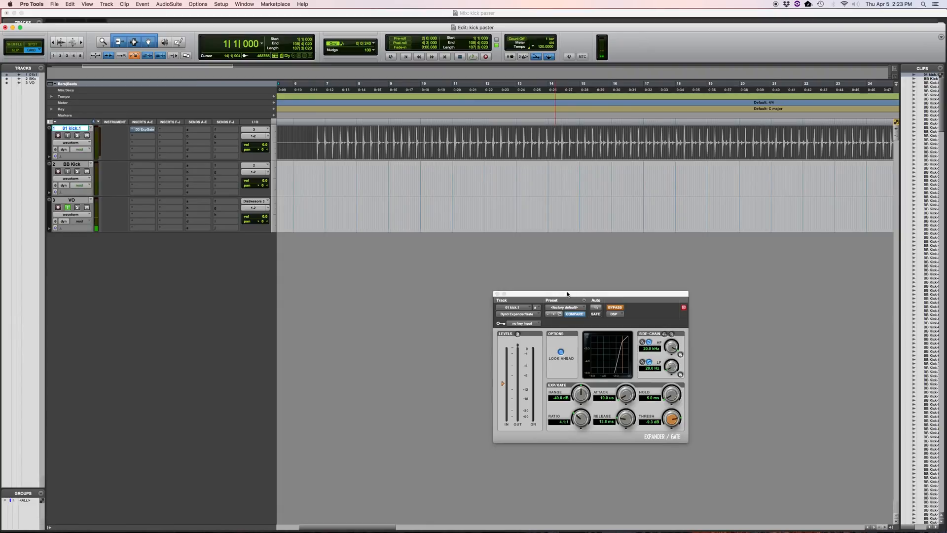
left_click_drag(567, 294, 577, 184)
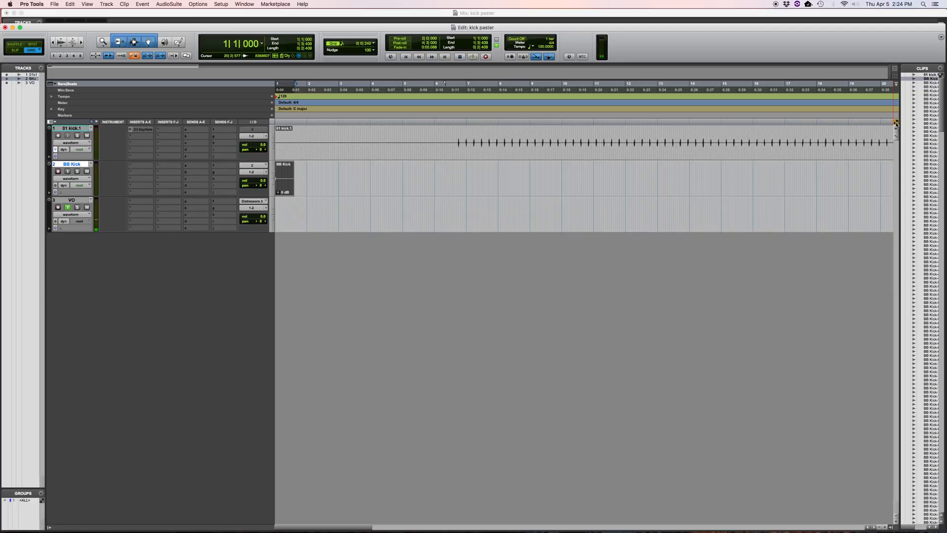
- Copy the BB Kick clip and switch over to Script Editor
left_click(427, 136)
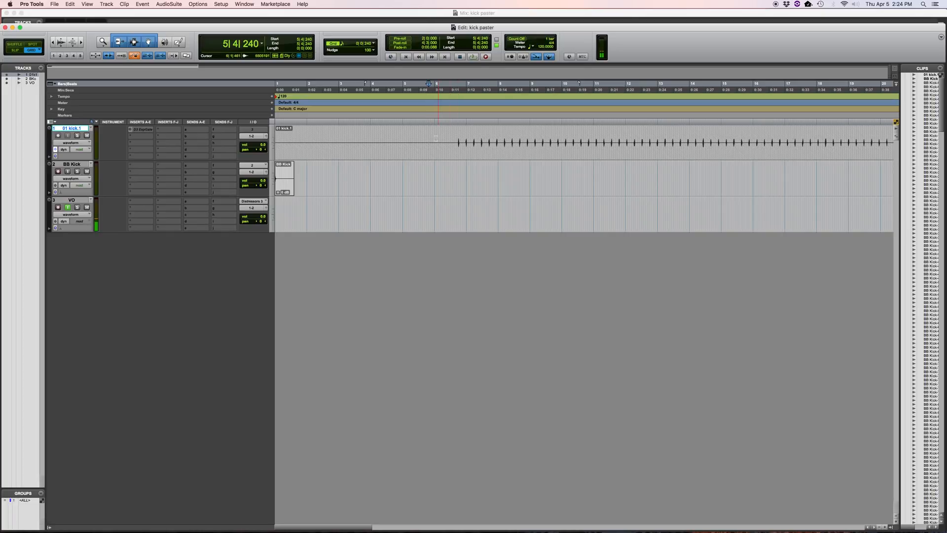
key("cmd+tab")
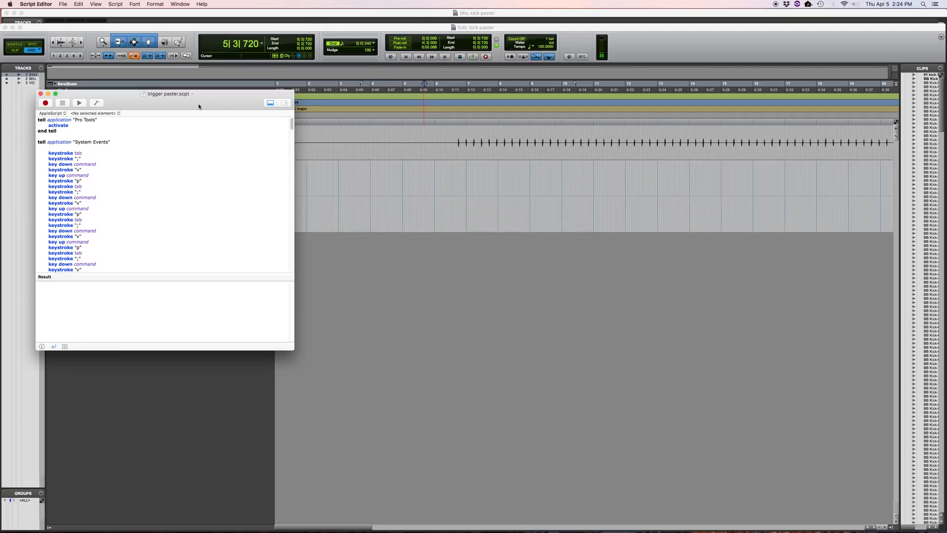
- Run trigger paster to paste BB Kick clips through bar 31, then return to Script Editor
left_click(79, 103)
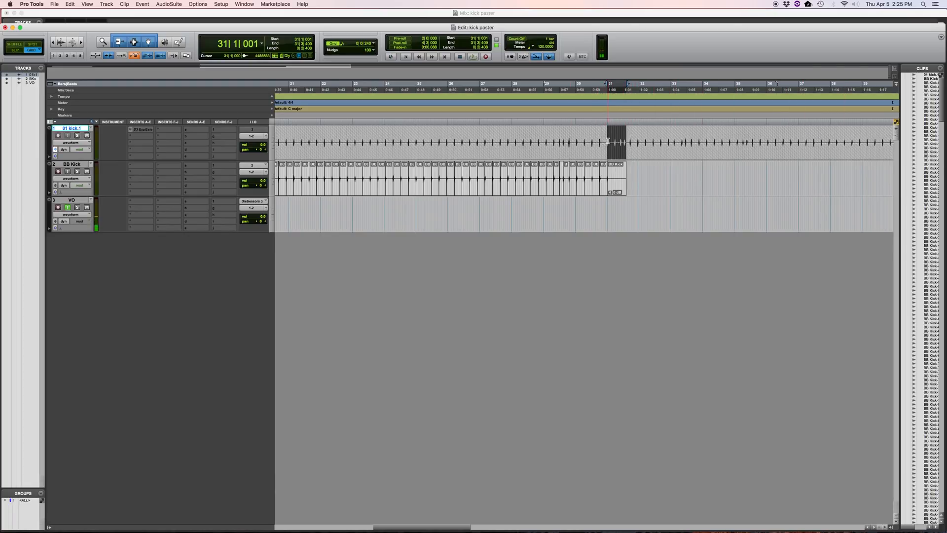
key("cmd+tab")
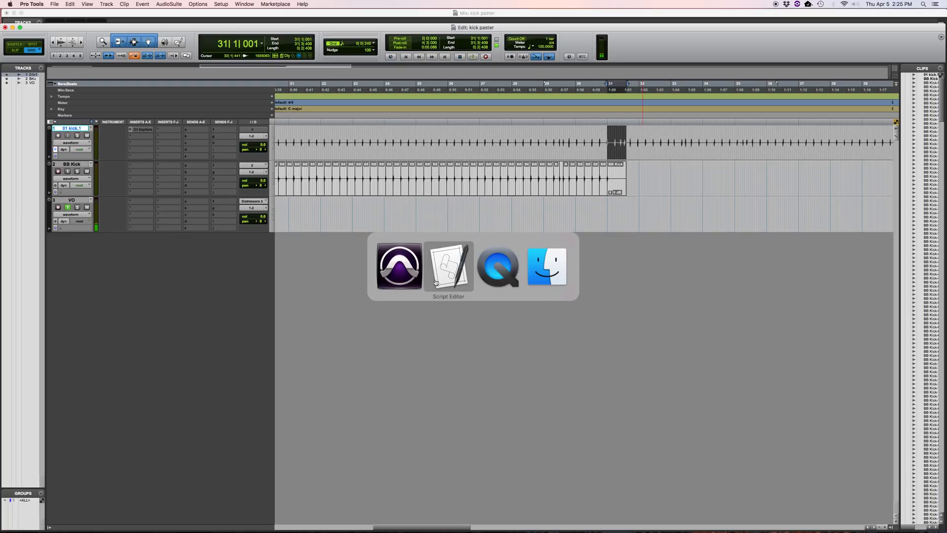
left_click(449, 266)
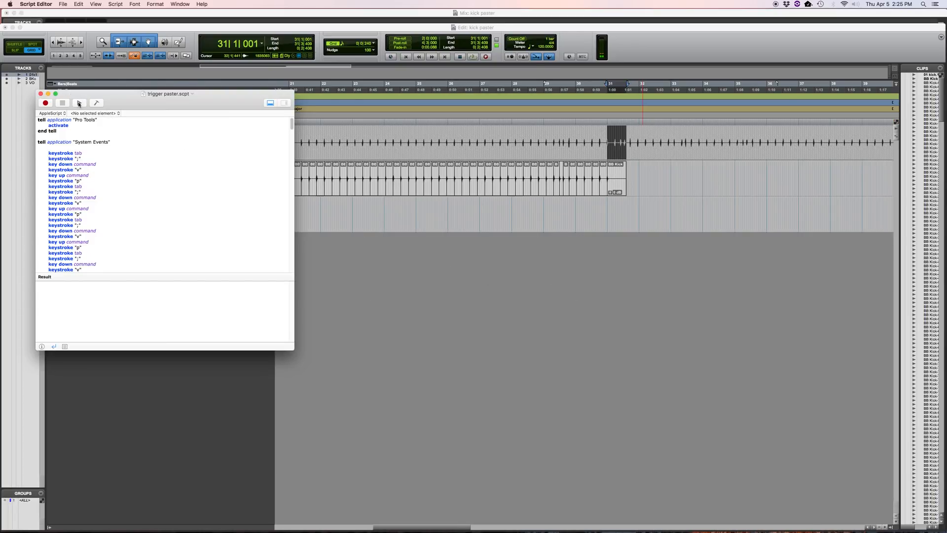